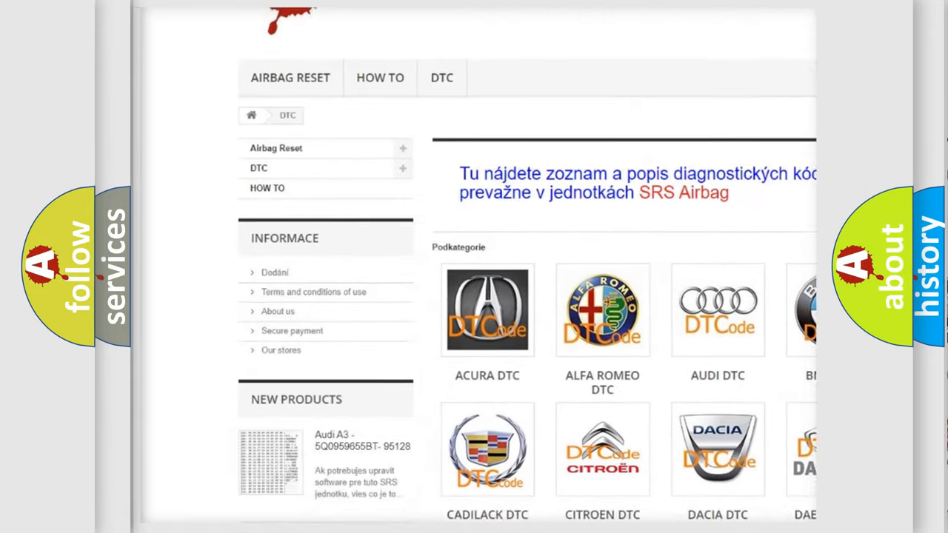
Step: Open the BMW DTC subcategory from the Podkategorie grid
scroll(down, 3)
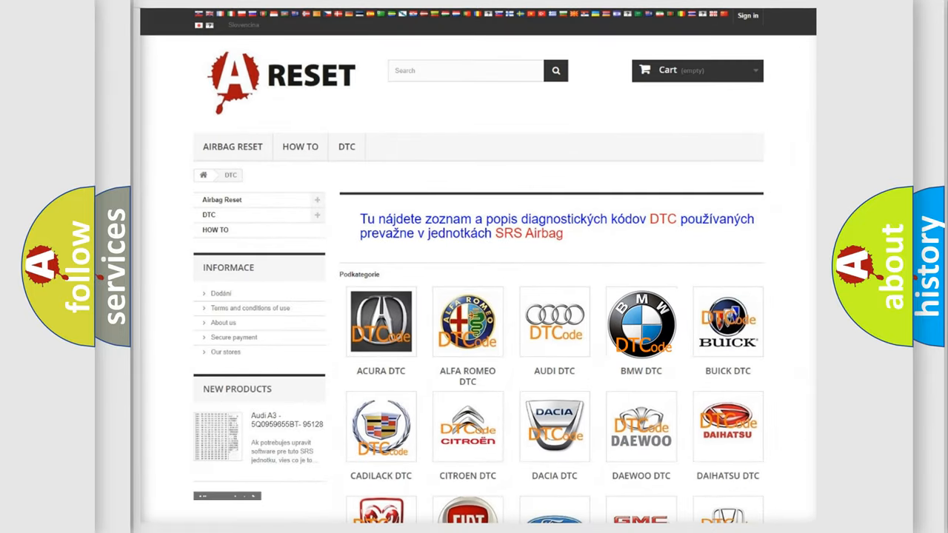
click(639, 323)
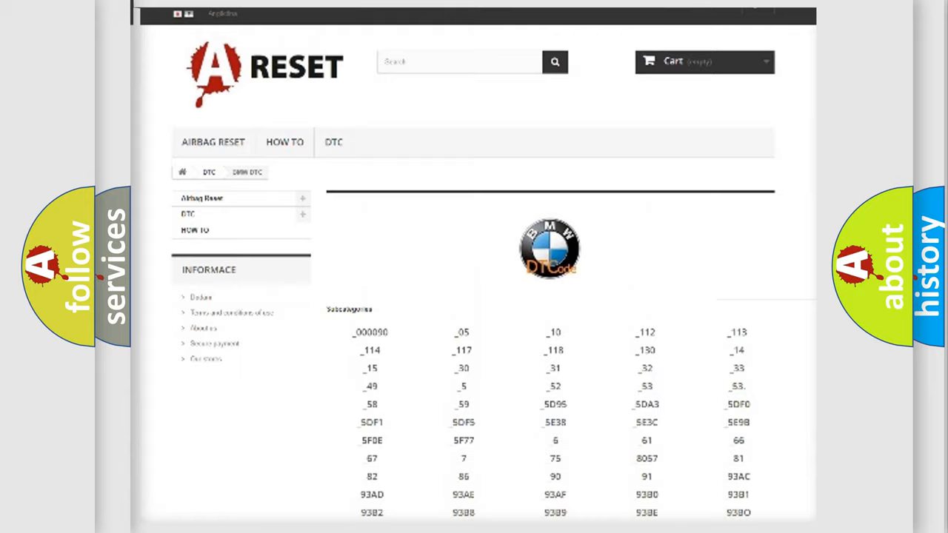